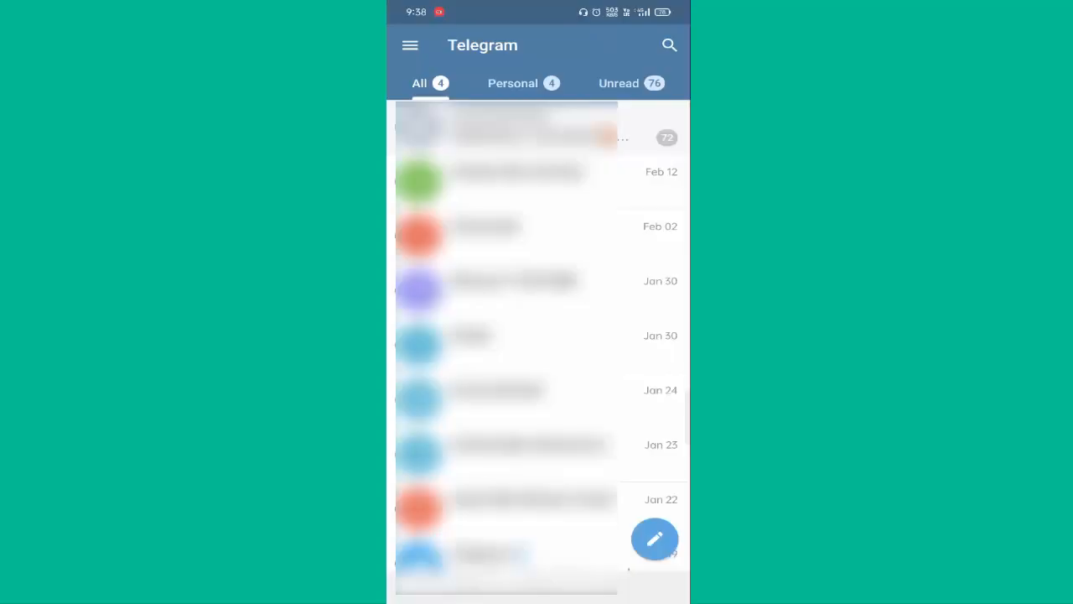
Bring up Telegram's navigation drawer from the chat list
left_click(409, 45)
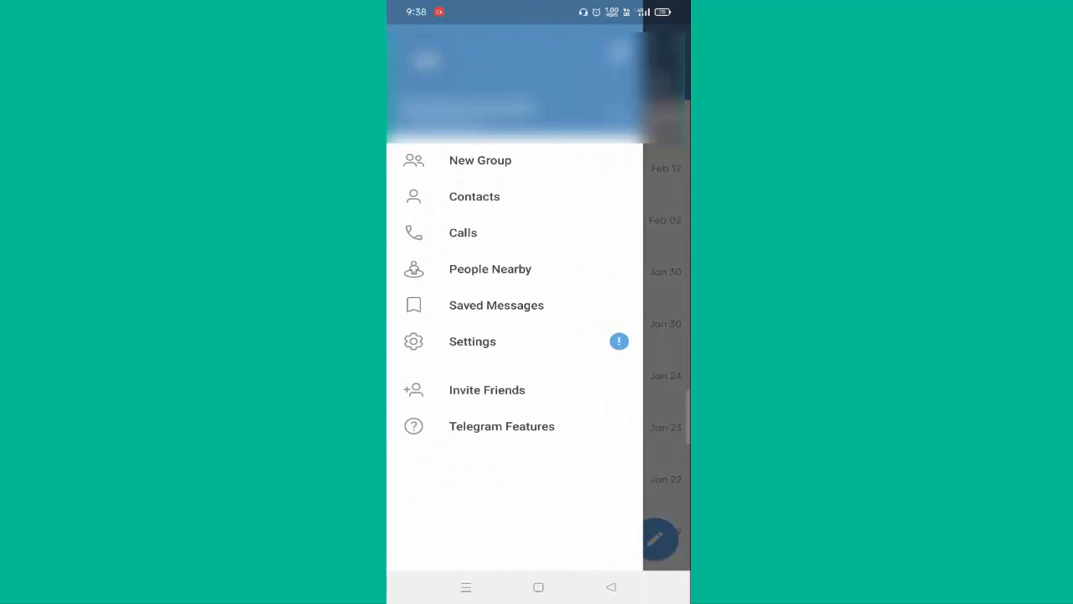
Go to Settings and scroll down toward the Privacy and Security entry
left_click(473, 342)
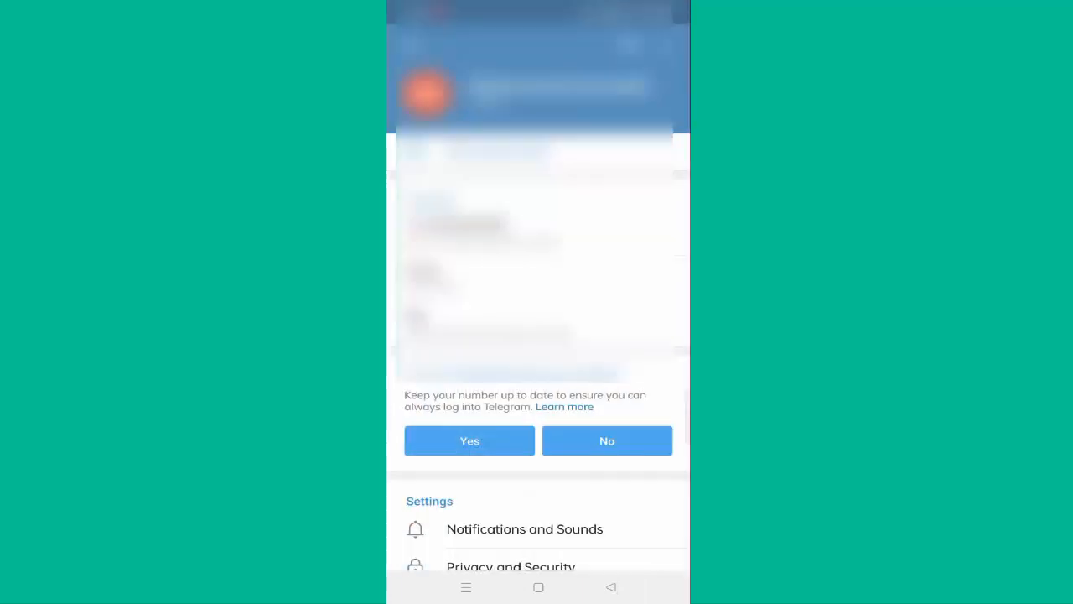
scroll("down", 3)
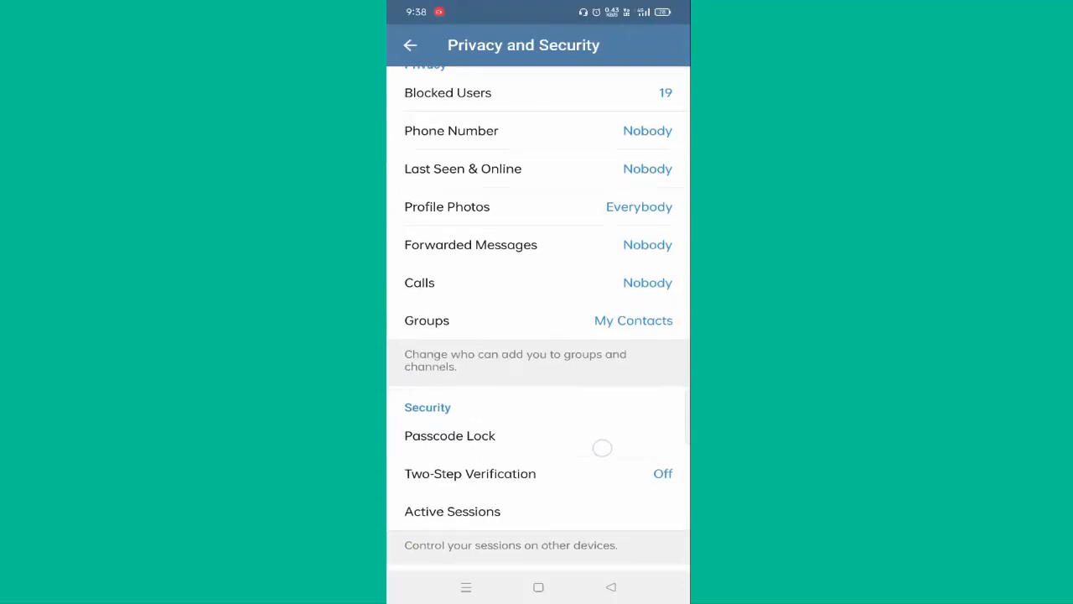
Switch on the Link Previews toggle in the Secret chats section
scroll("down", 3)
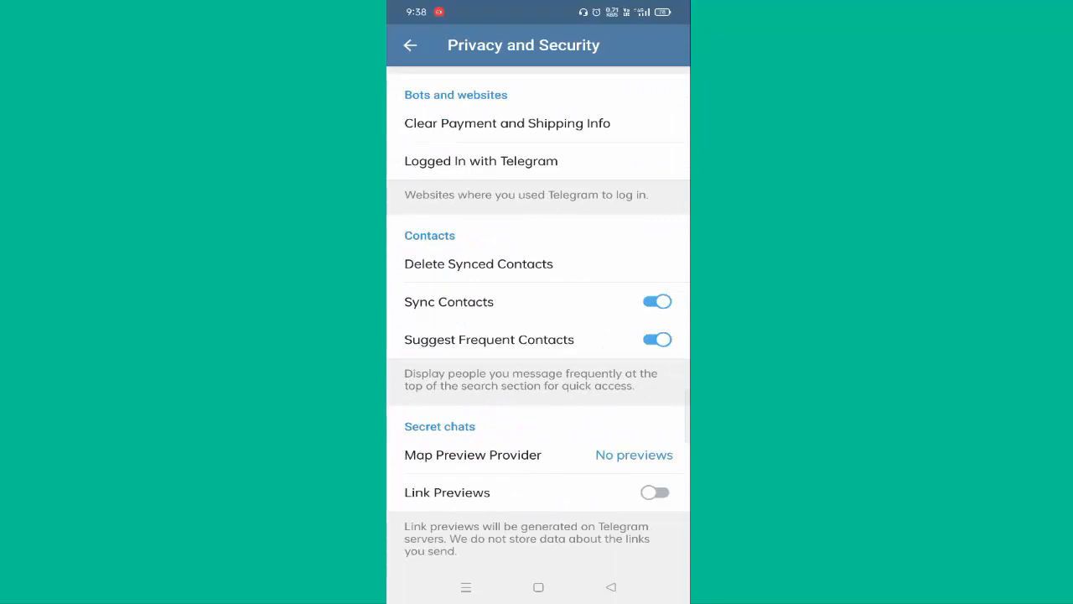
left_click(657, 493)
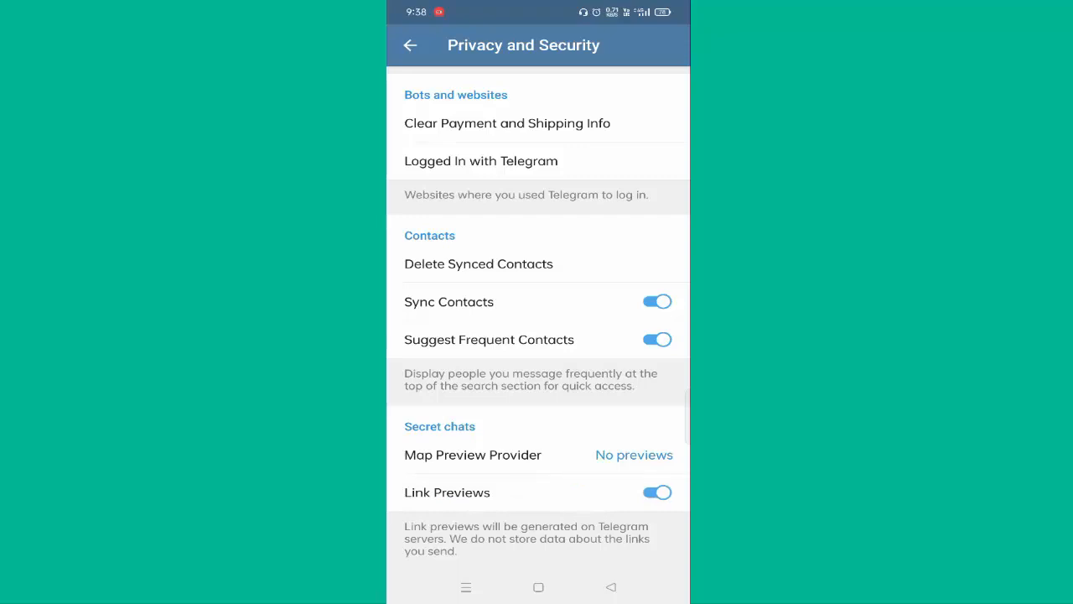